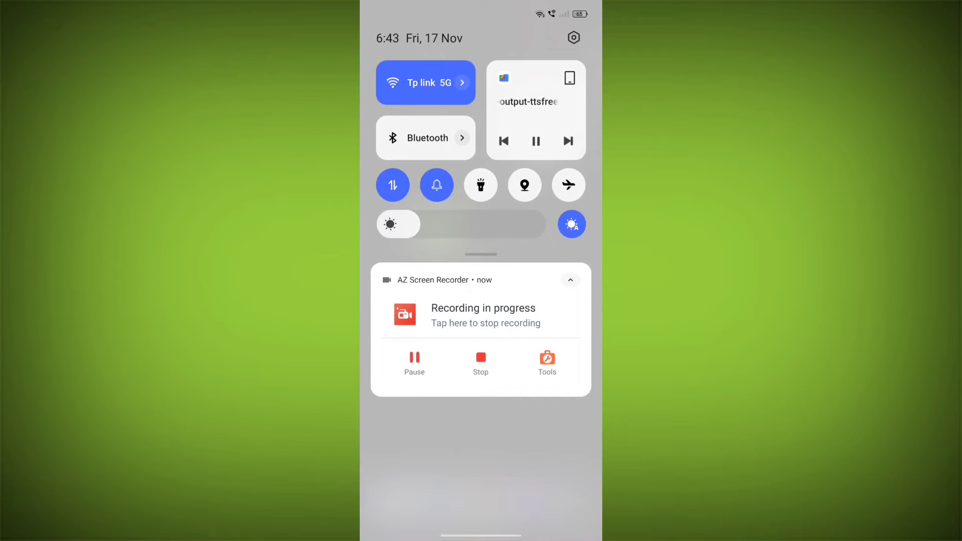
# Step: Check the Wi-Fi list and refresh it to confirm the Tp link 5G connection
pyautogui.click(425, 82)
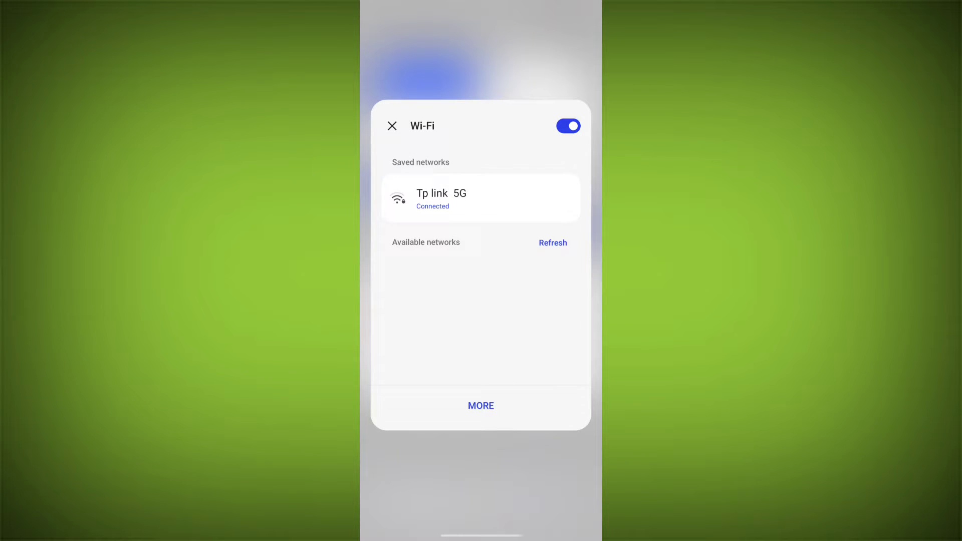
pyautogui.click(553, 243)
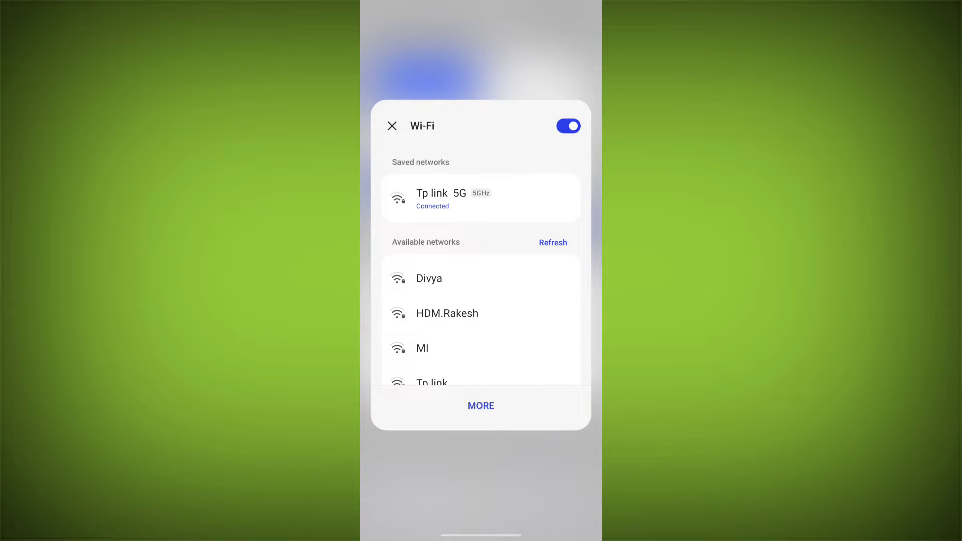
pyautogui.click(392, 126)
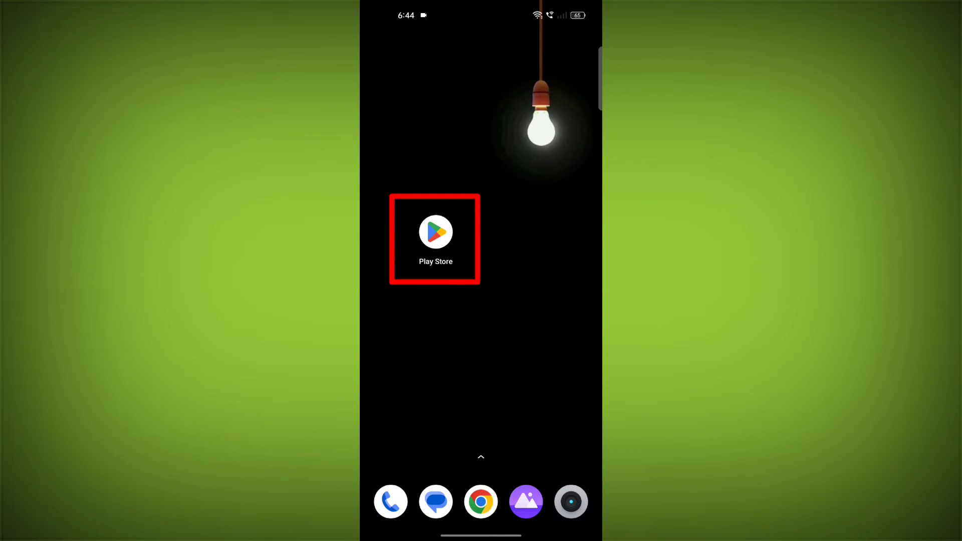
# Step: Search the Play Store for 'duoli' and choose the duolingo suggestion
pyautogui.click(436, 232)
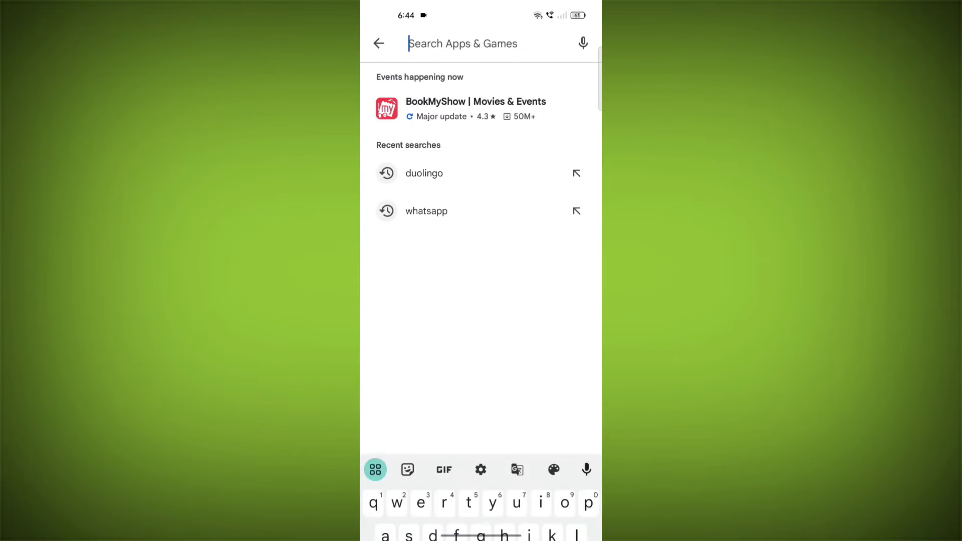
pyautogui.write('duoli')
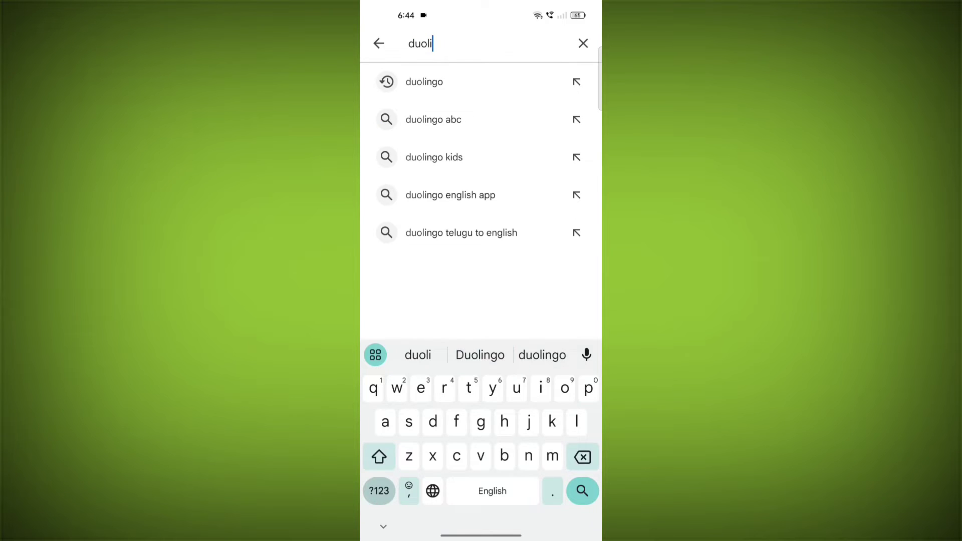
pyautogui.click(424, 82)
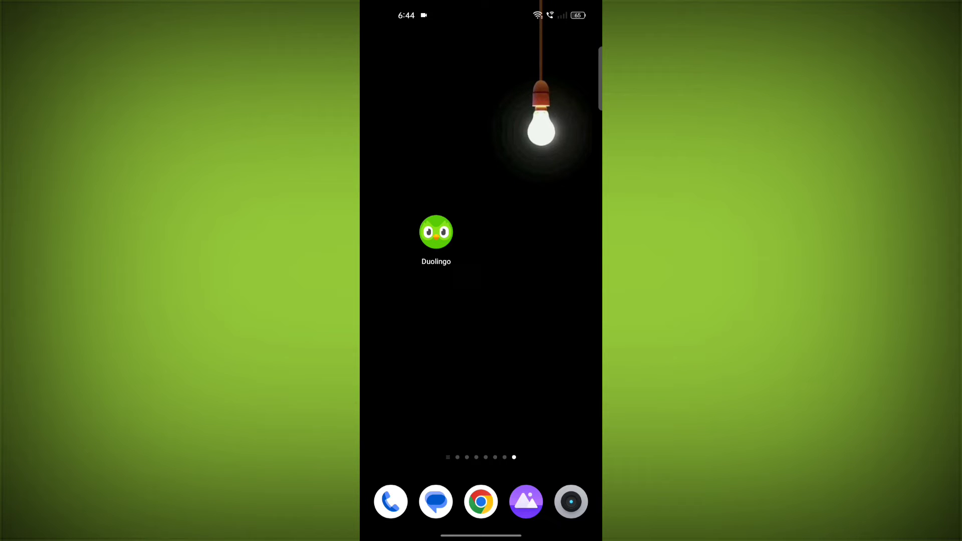
# Step: Open Duolingo's App info from its home-screen icon and force-stop the app
pyautogui.click(436, 232)
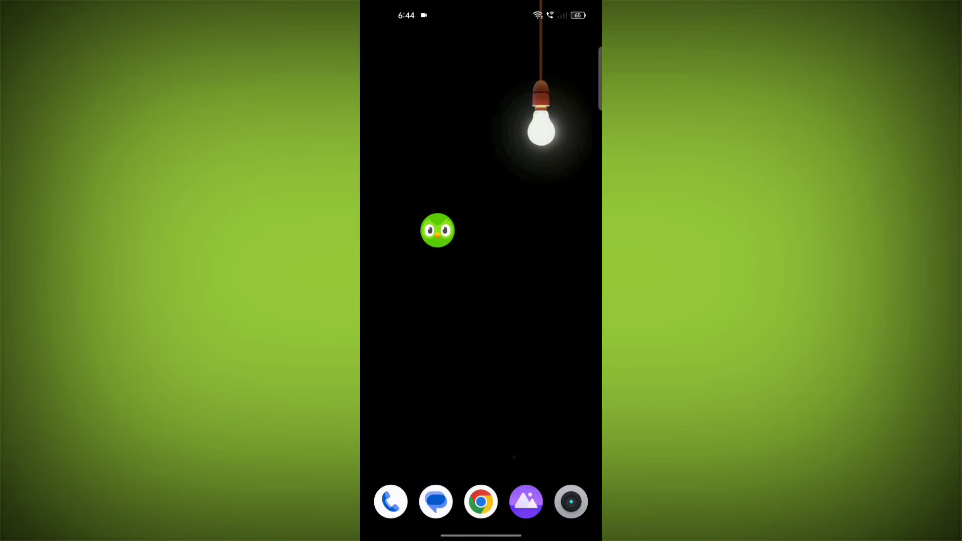
pyautogui.click(438, 230)
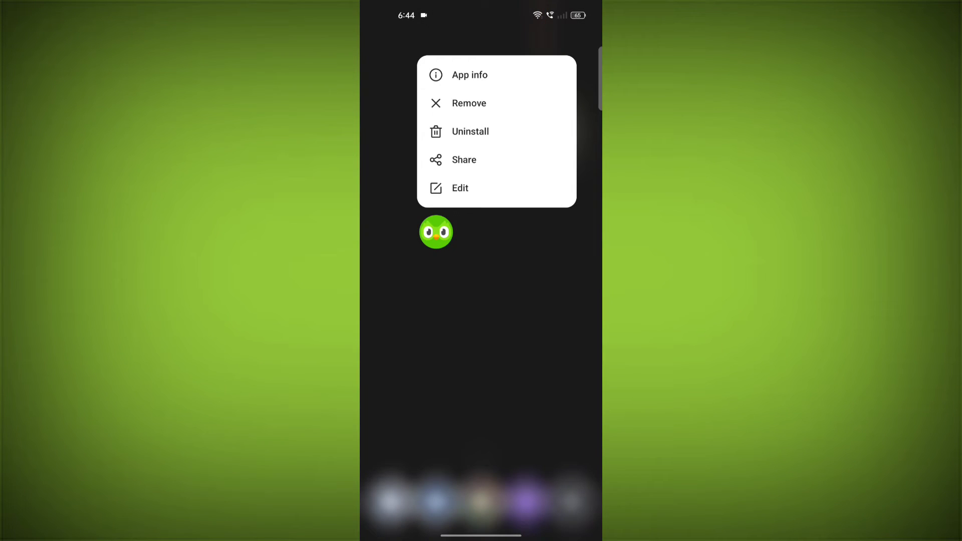
pyautogui.click(470, 75)
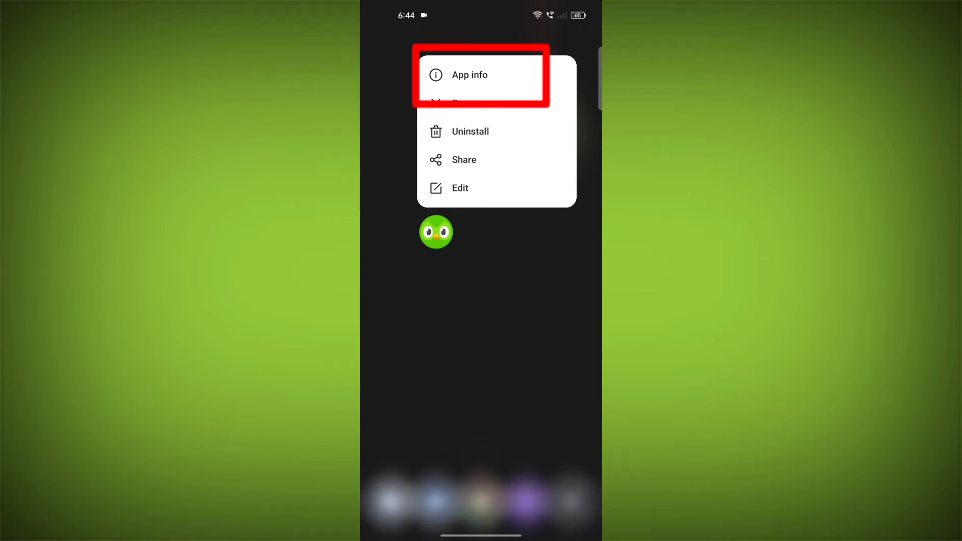
pyautogui.click(470, 74)
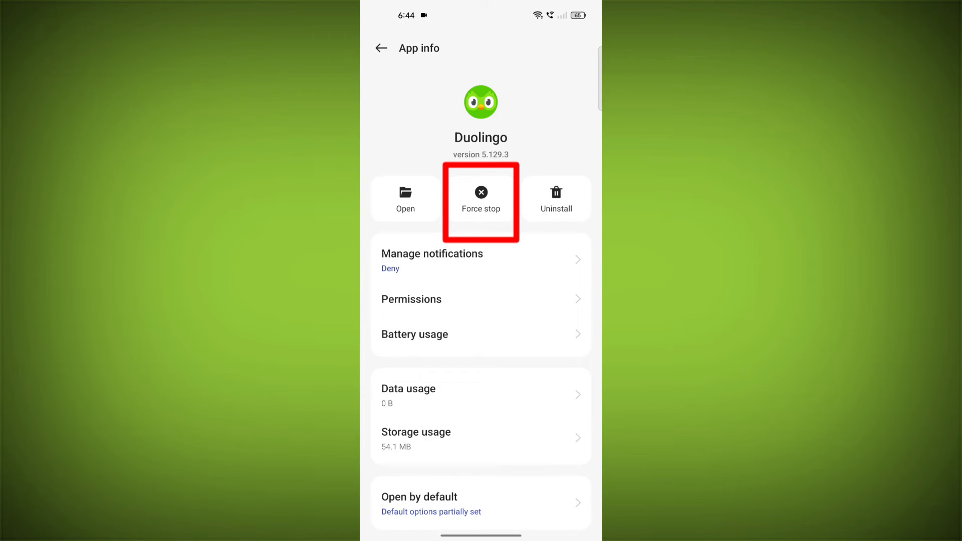
pyautogui.click(481, 199)
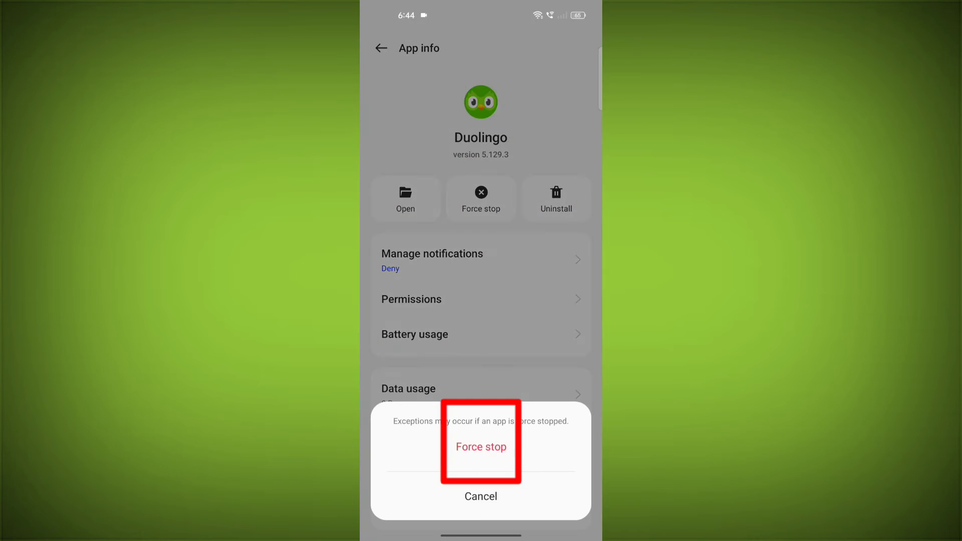
pyautogui.click(481, 447)
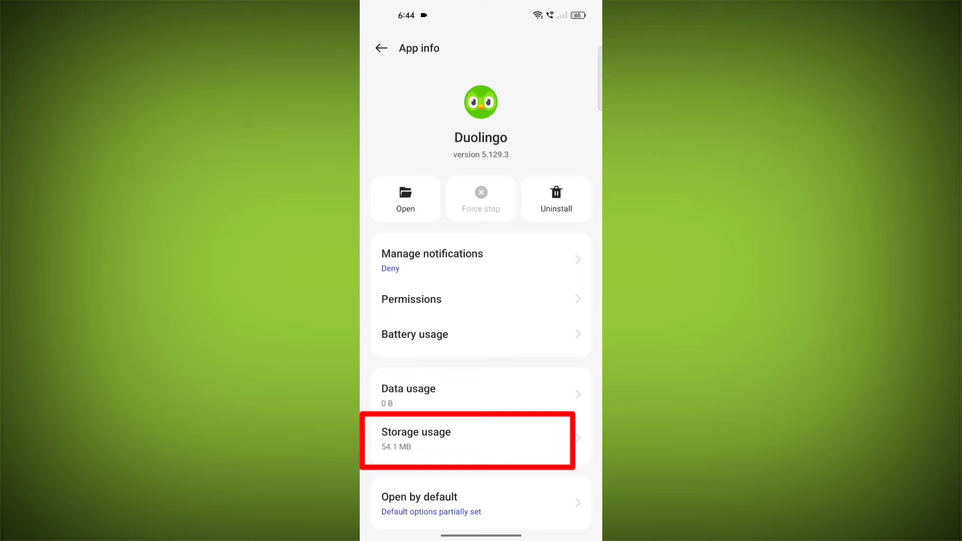
# Step: Clear Duolingo's app data from its storage usage page
pyautogui.scroll(-3)
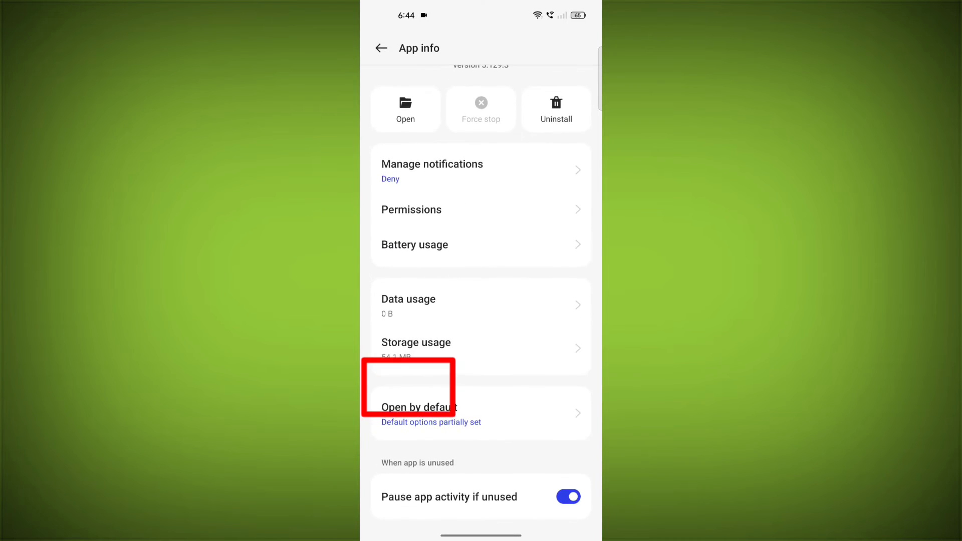
pyautogui.click(416, 343)
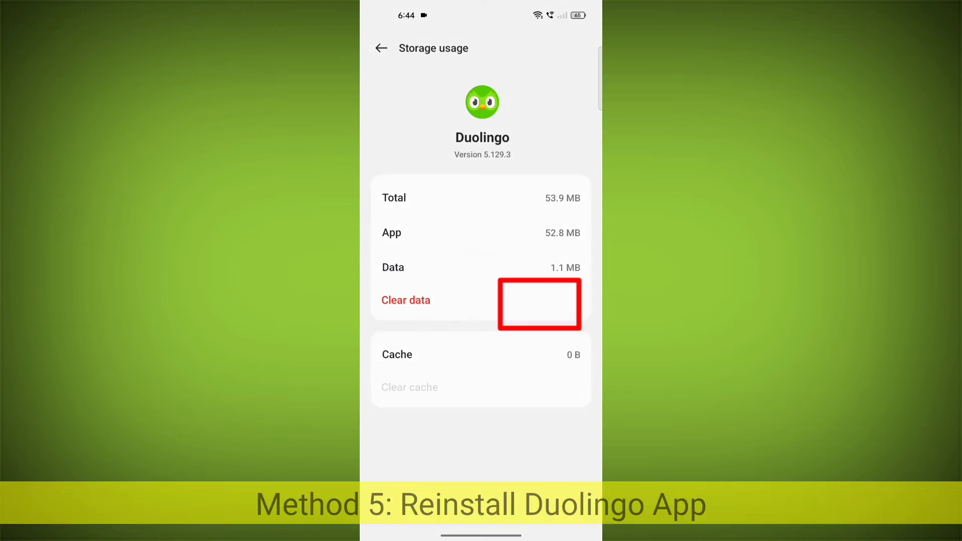
pyautogui.click(405, 300)
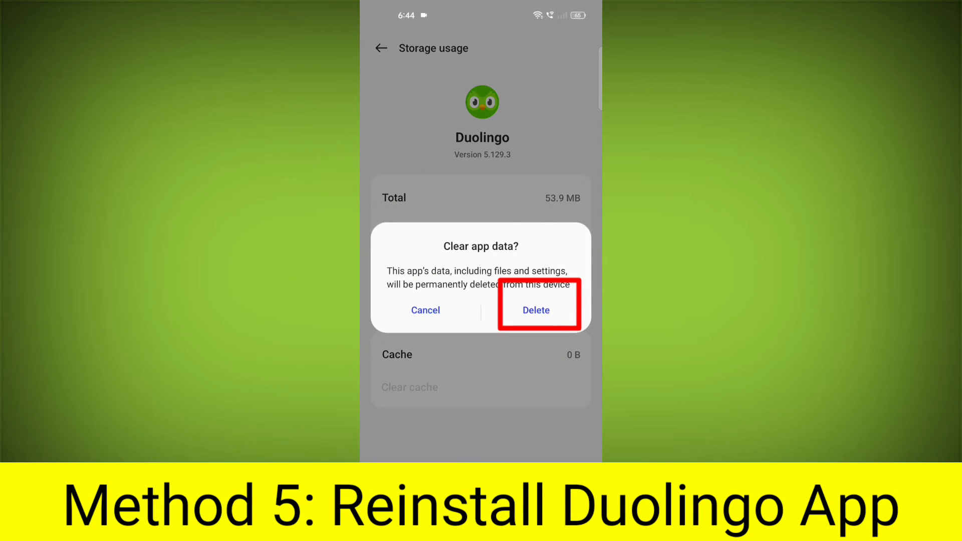
pyautogui.click(536, 310)
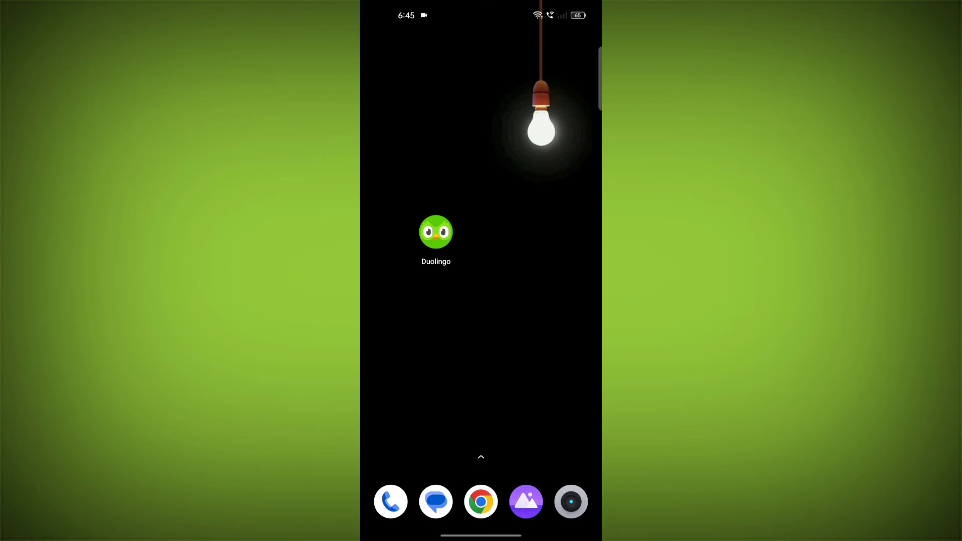
# Step: Uninstall Duolingo, reinstall Duolingo: Language Lessons from Play Store, and open it
pyautogui.click(435, 232)
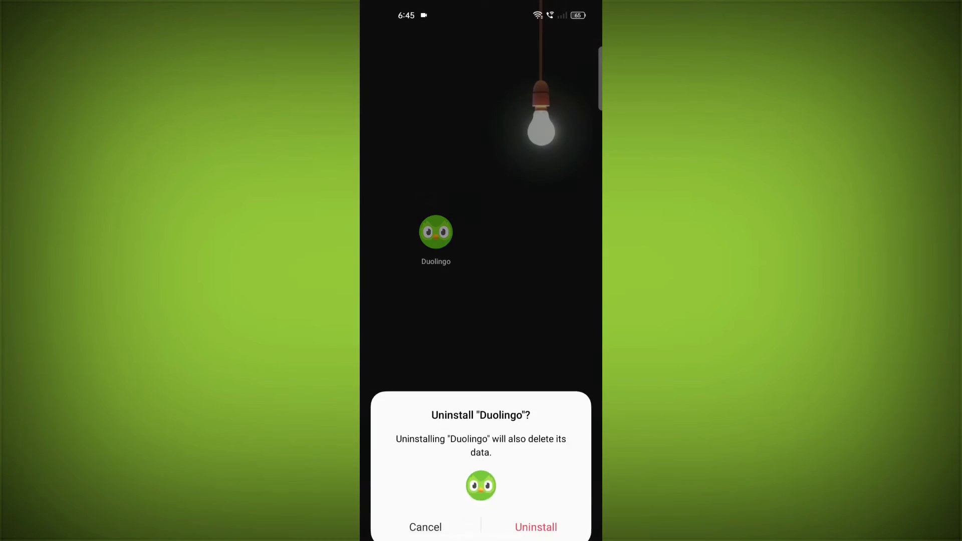
pyautogui.click(536, 527)
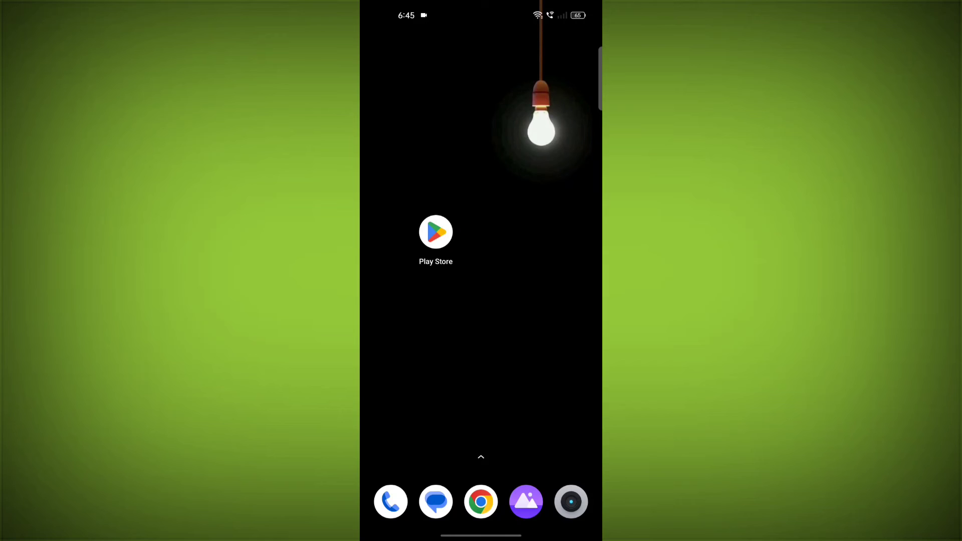
pyautogui.click(436, 232)
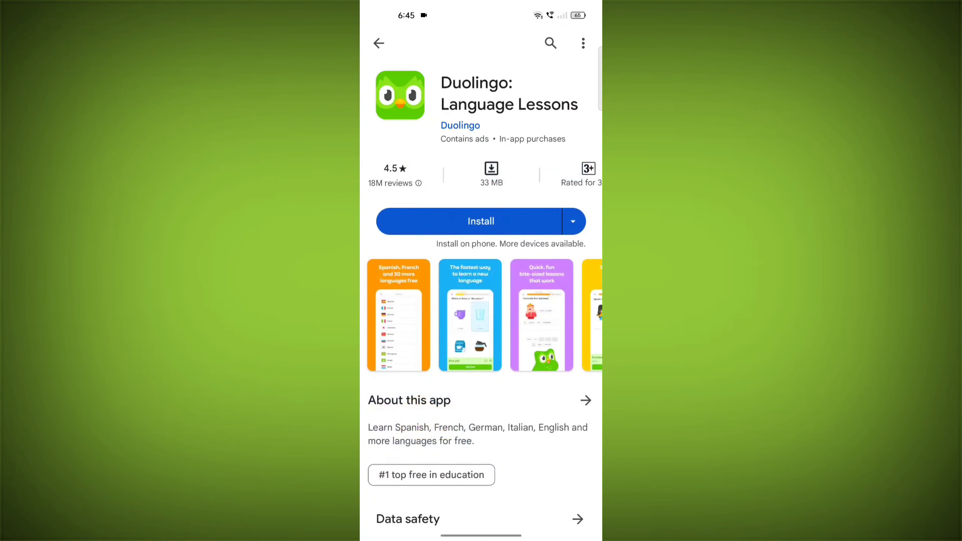
pyautogui.click(480, 221)
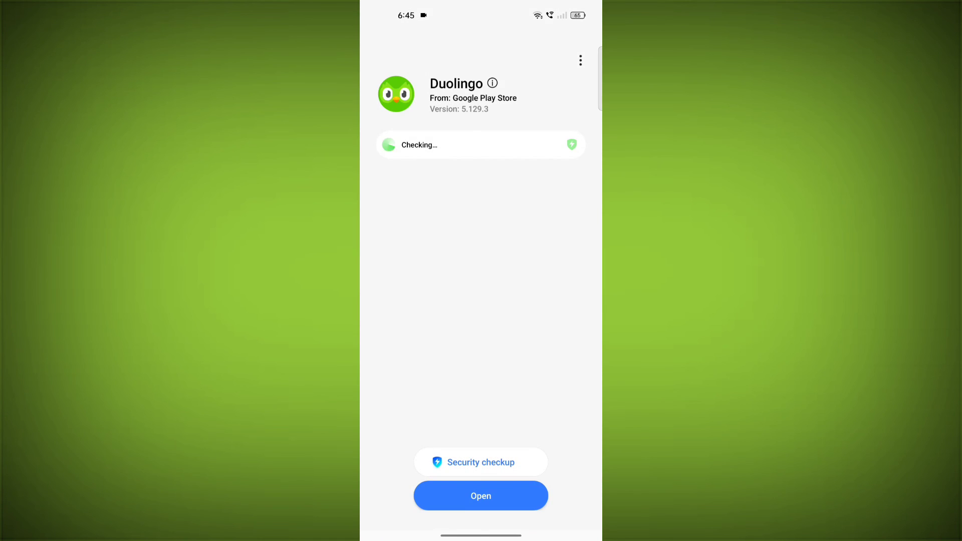
pyautogui.click(481, 496)
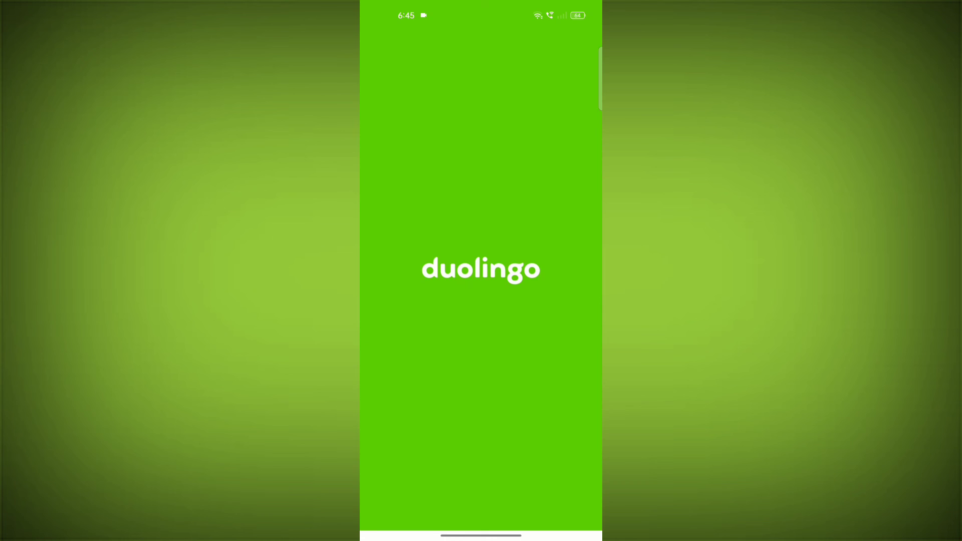